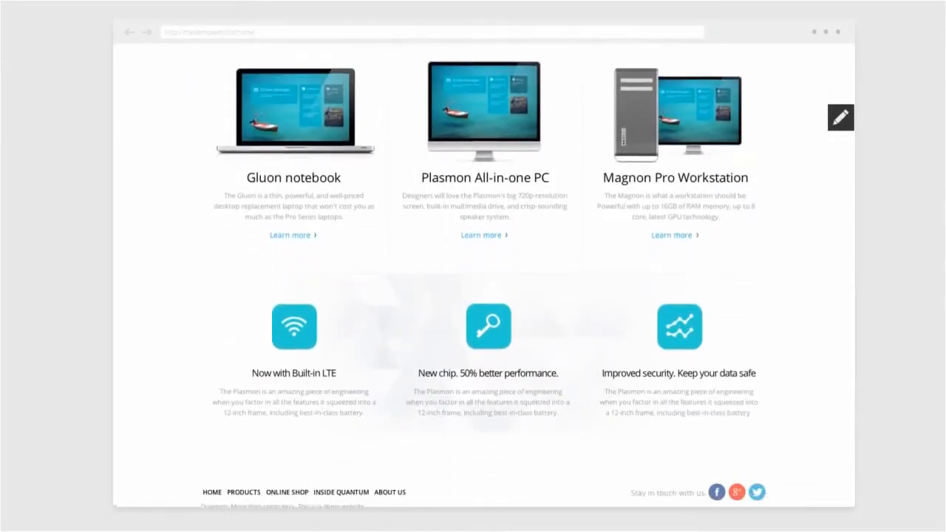
# Review the Quantum home page and bring up its inline Edit content menu.
pyautogui.scroll(3)
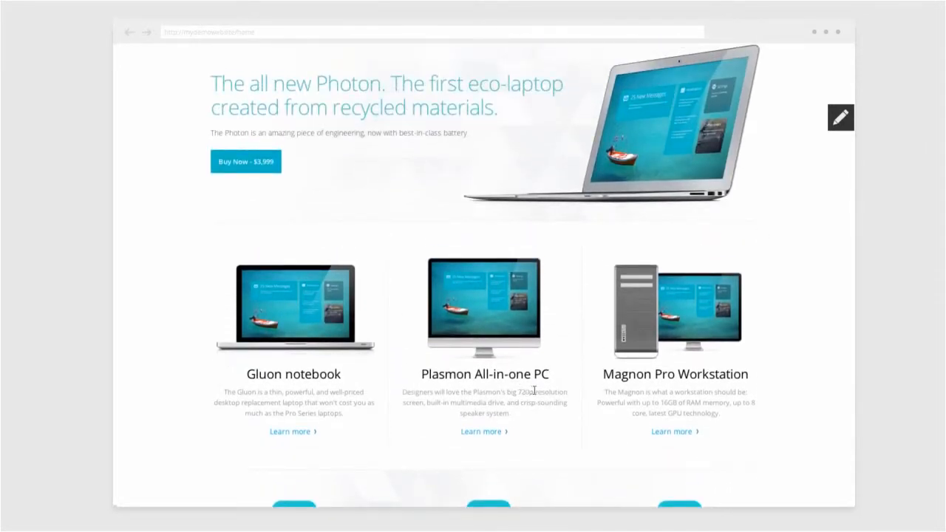
pyautogui.moveTo(822, 122)
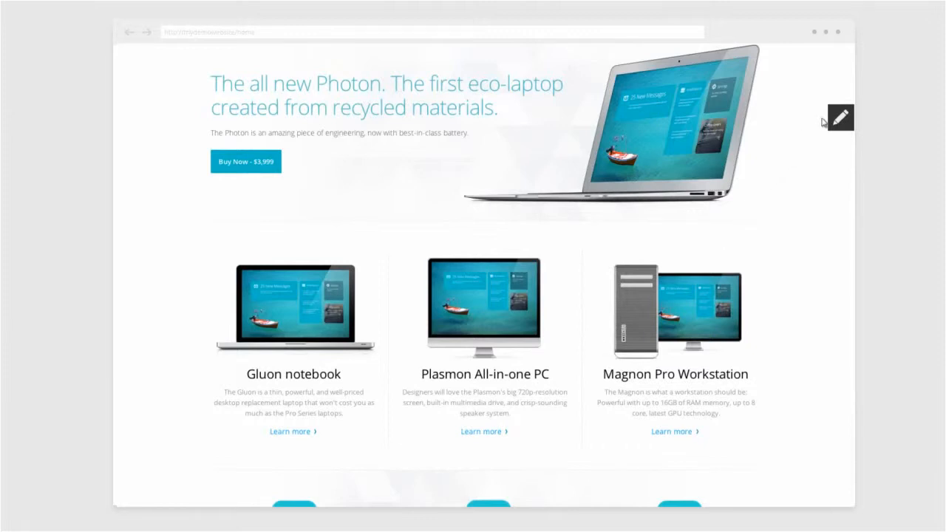
pyautogui.click(843, 117)
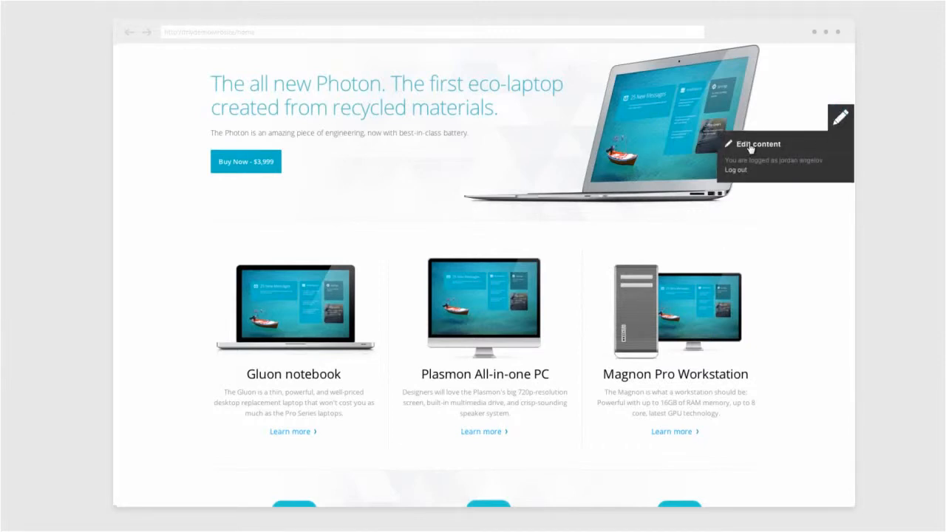
# Switch the home page into inline editing and publish all its changes.
pyautogui.click(757, 143)
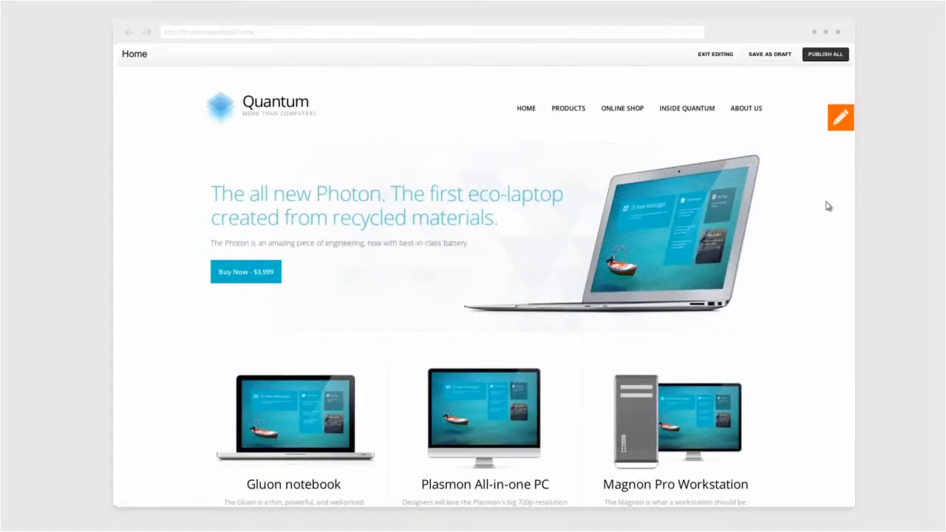
pyautogui.scroll(-3)
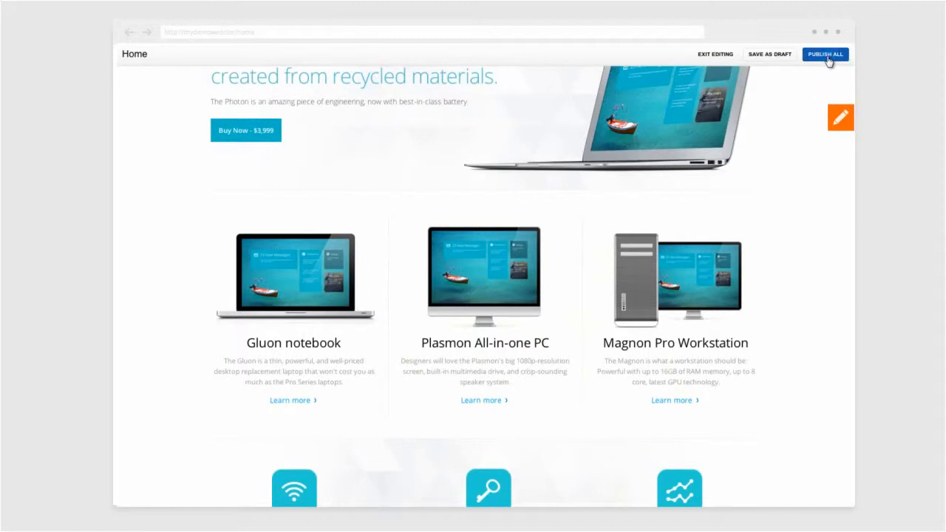
pyautogui.click(825, 53)
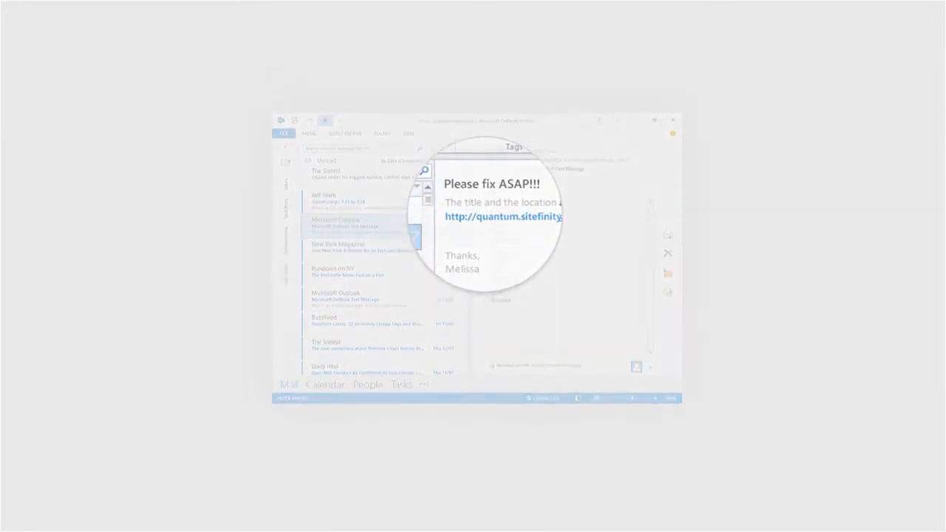
# Edit the Careers page inline, retitling the Sales Representative job as Sales Director.
pyautogui.click(517, 216)
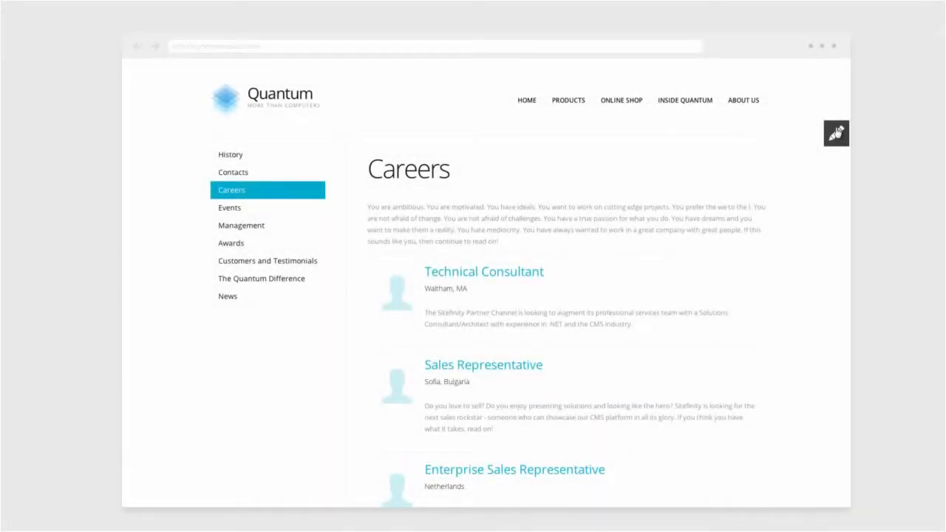
pyautogui.click(837, 133)
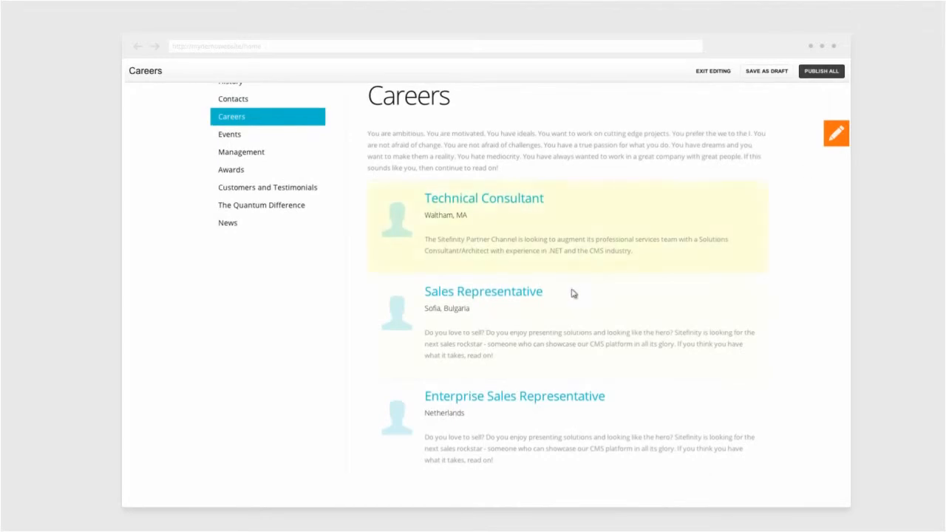
pyautogui.write('Sales Di')
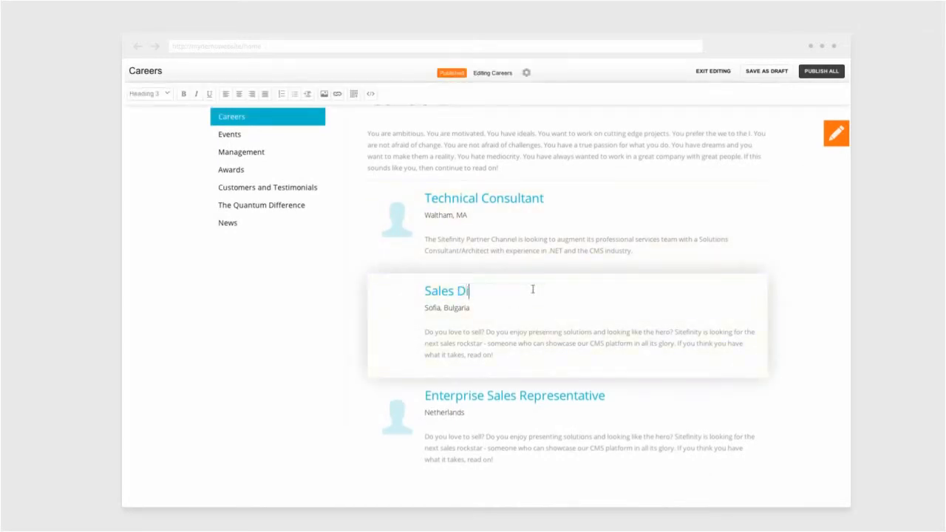
pyautogui.write('rector')
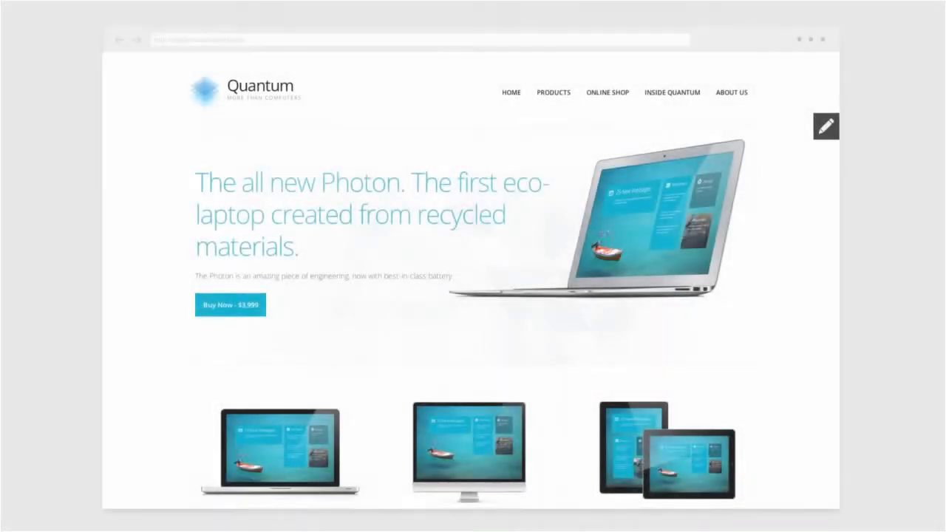
# Bring up the image properties of the Magnon Pro Workstation product picture.
pyautogui.scroll(-3)
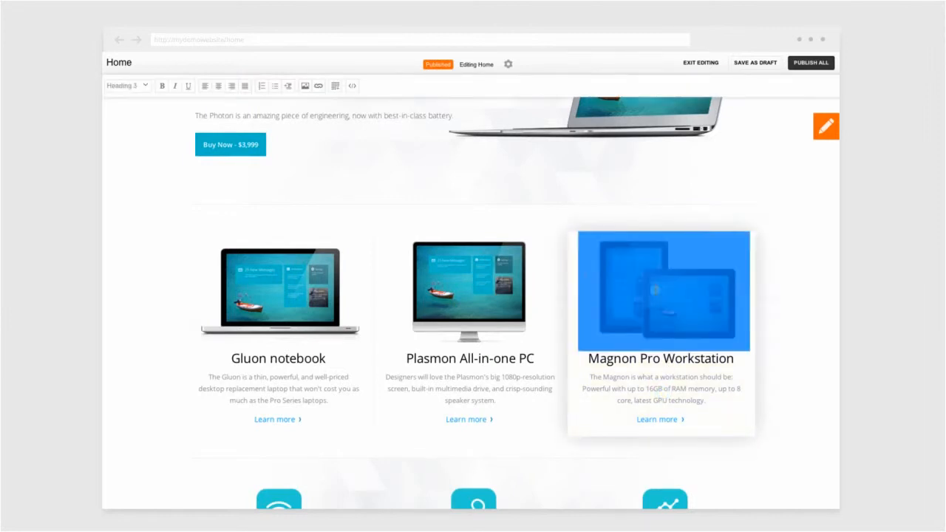
pyautogui.click(302, 86)
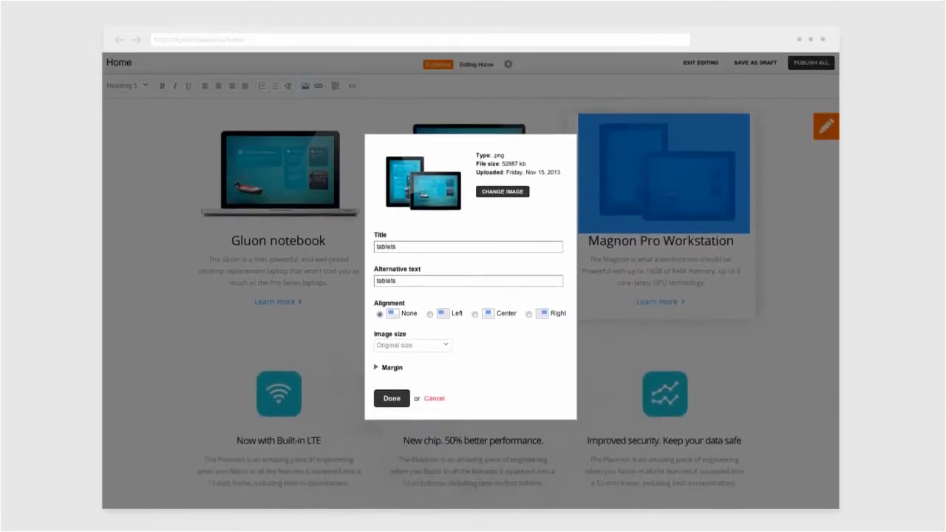
# Swap in the workstation picture, titled Quantum Workstation with alt text Quantum Workstation!
pyautogui.click(503, 192)
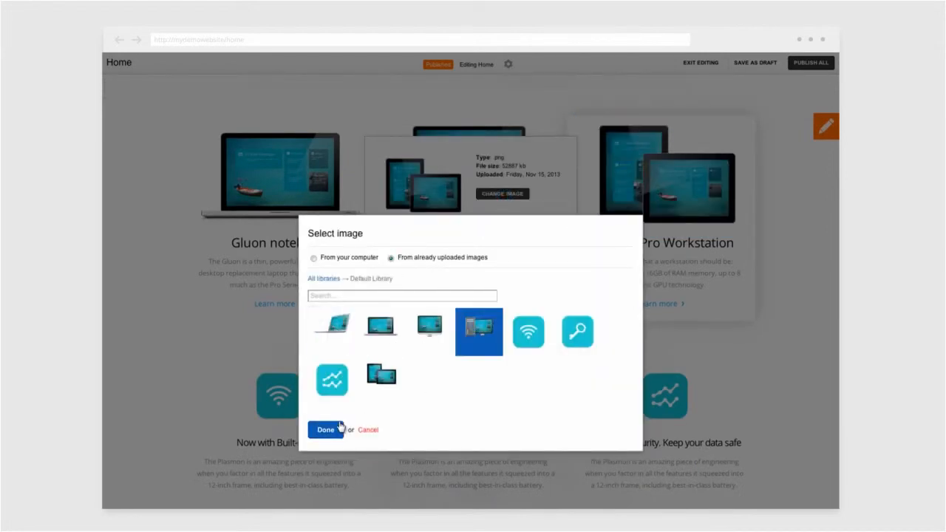
pyautogui.click(325, 428)
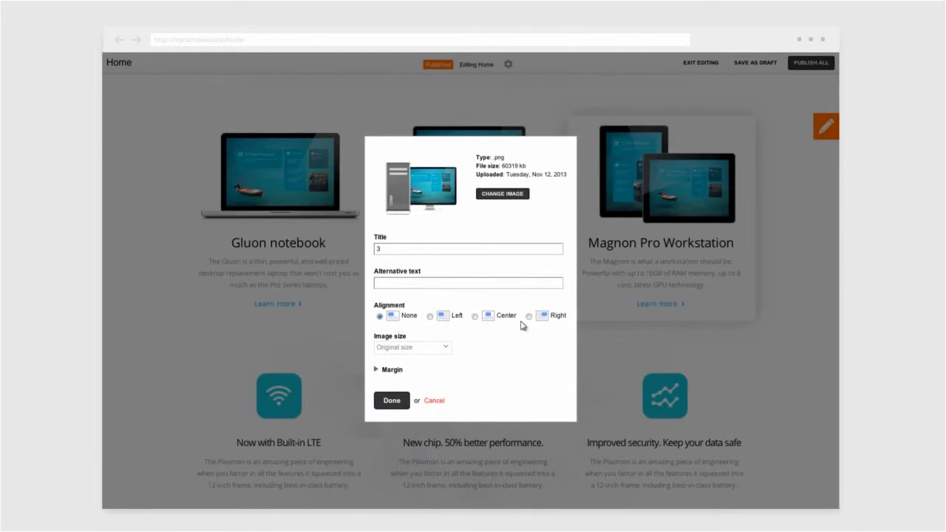
pyautogui.click(467, 248)
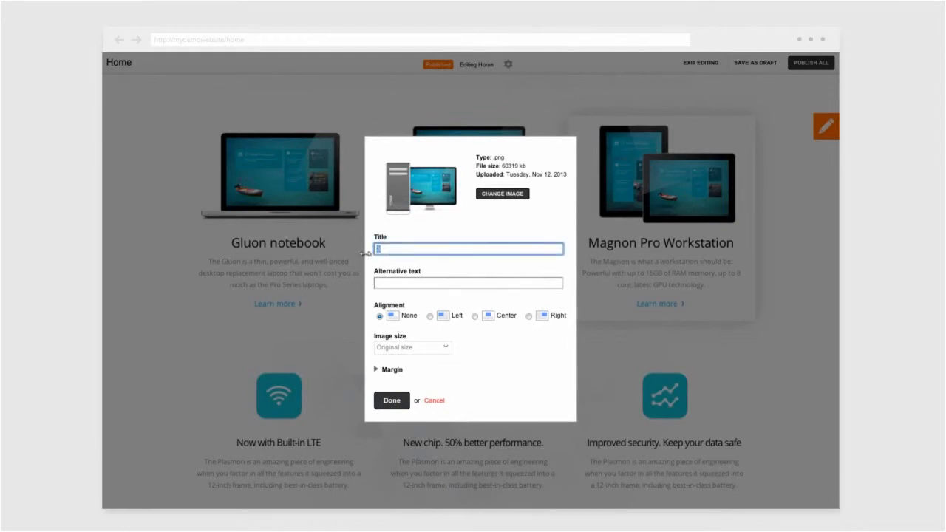
pyautogui.write('Quantum Workstation')
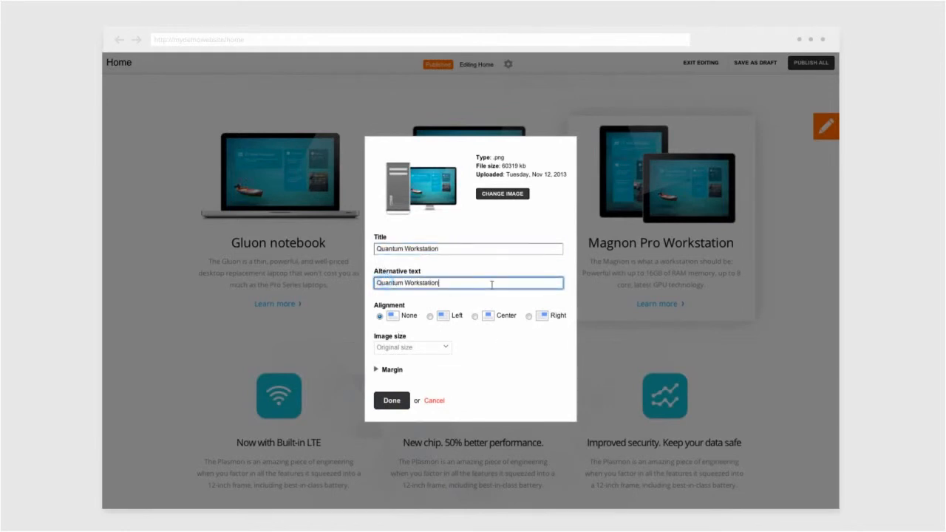
pyautogui.write('!')
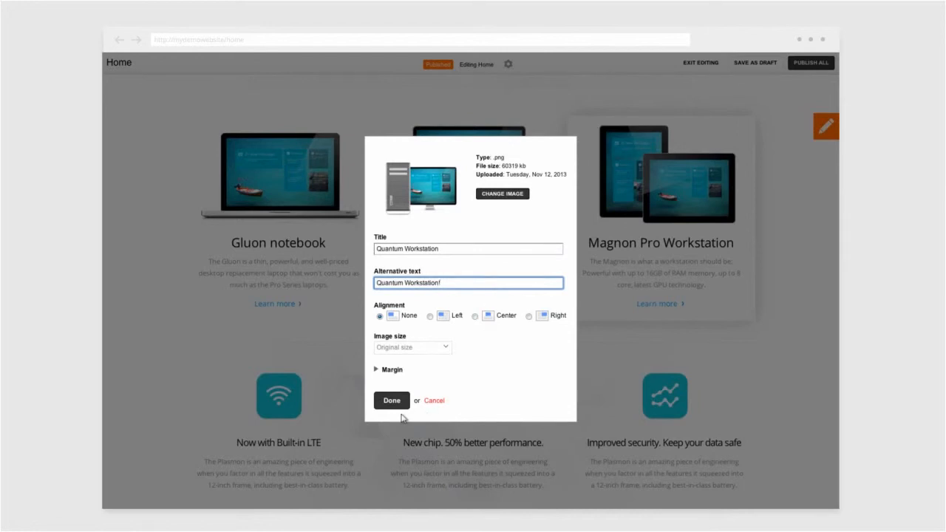
# Apply the new workstation image to the block and publish all page changes.
pyautogui.click(390, 401)
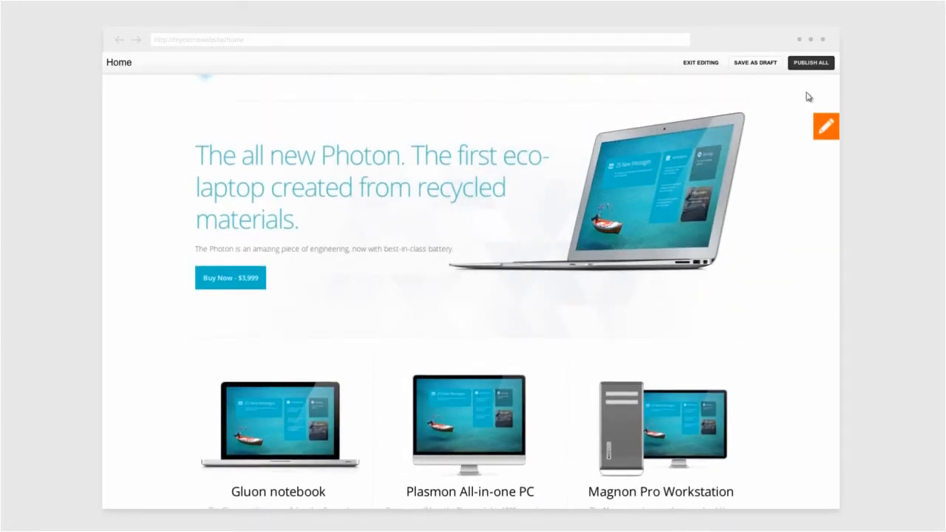
pyautogui.click(810, 62)
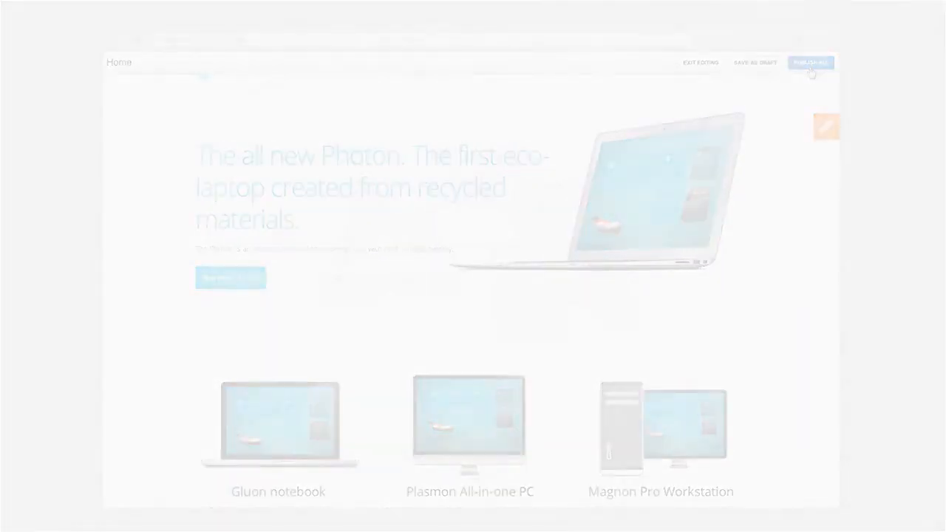